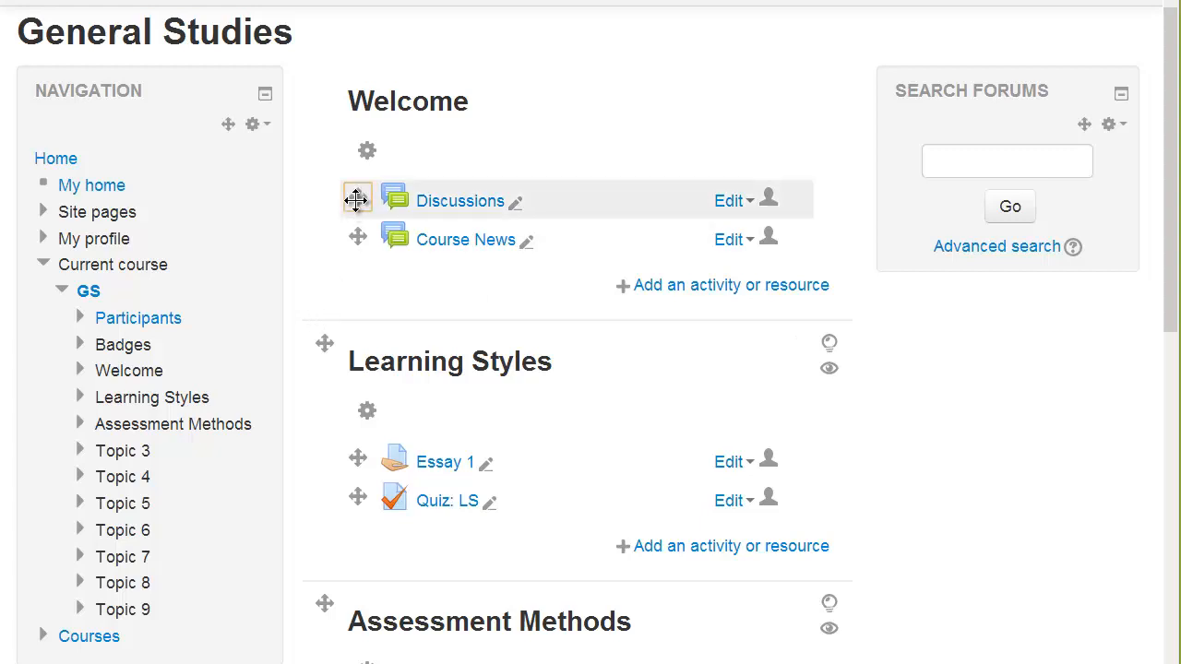
Step: Move the Discussions forum into Learning Styles, just below Essay 1 and above Quiz: LS
{"action": "left_click_drag", "start_coordinate": [357, 199], "coordinate": [360, 430]}
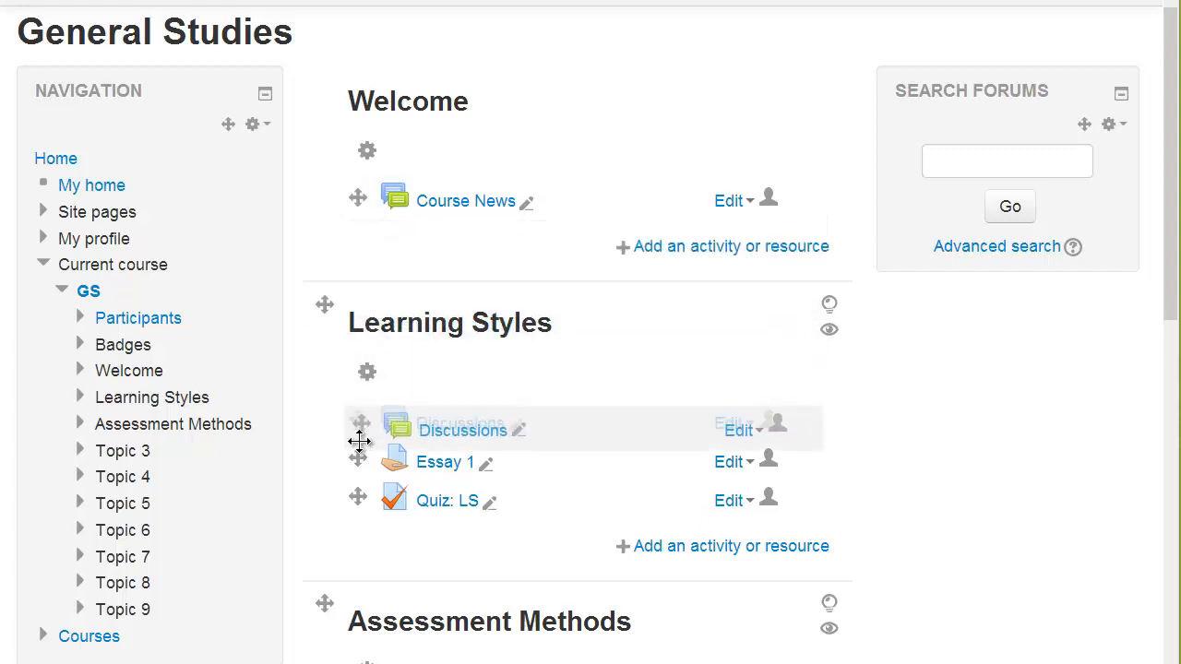
{"action": "left_click_drag", "start_coordinate": [358, 430], "coordinate": [358, 463]}
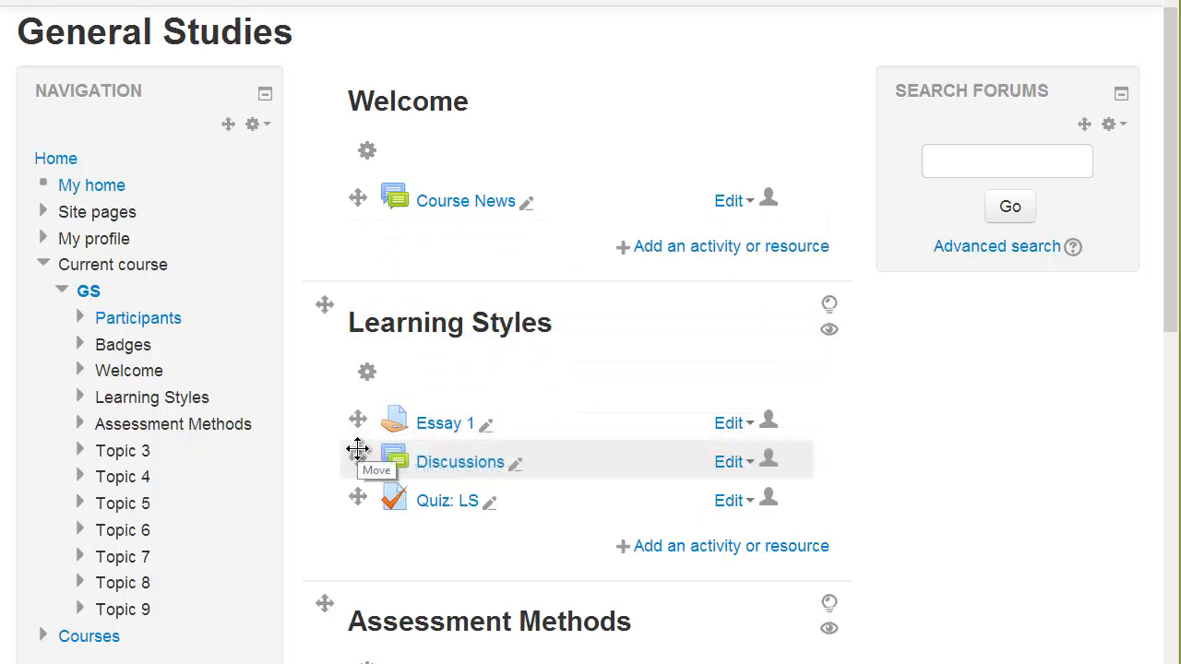
{"action": "mouse_move", "coordinate": [496, 443]}
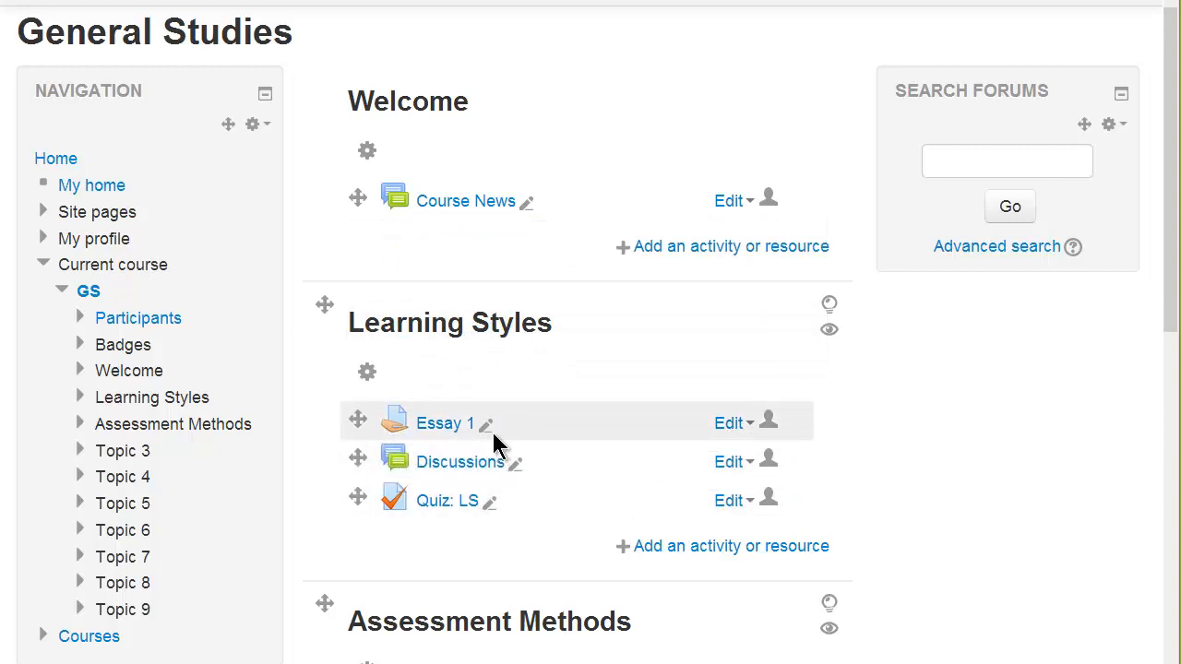
{"action": "mouse_move", "coordinate": [487, 423]}
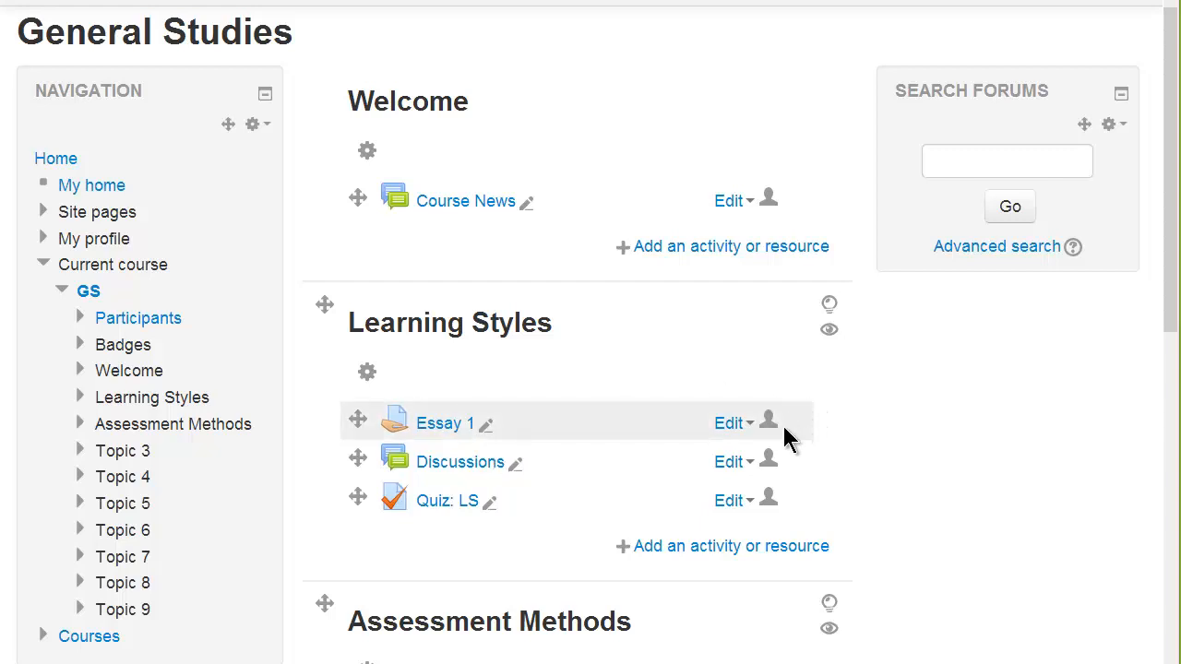
{"action": "mouse_move", "coordinate": [769, 423]}
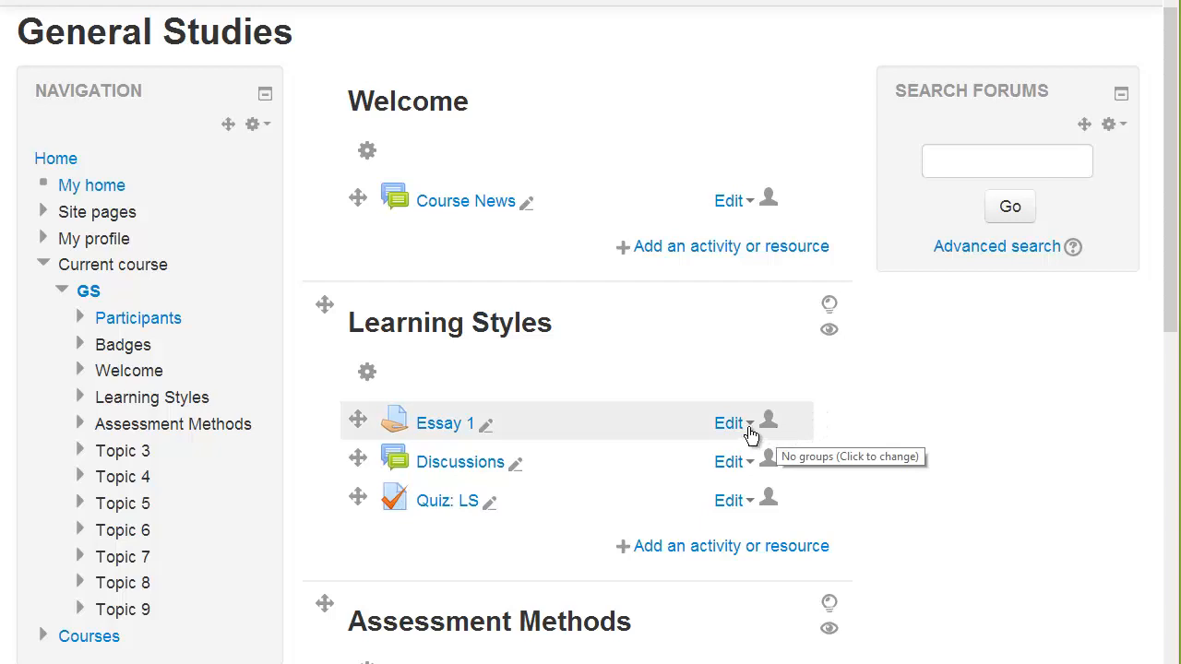
Step: Show the Edit action menu for the Essay 1 assignment
{"action": "left_click", "coordinate": [728, 422]}
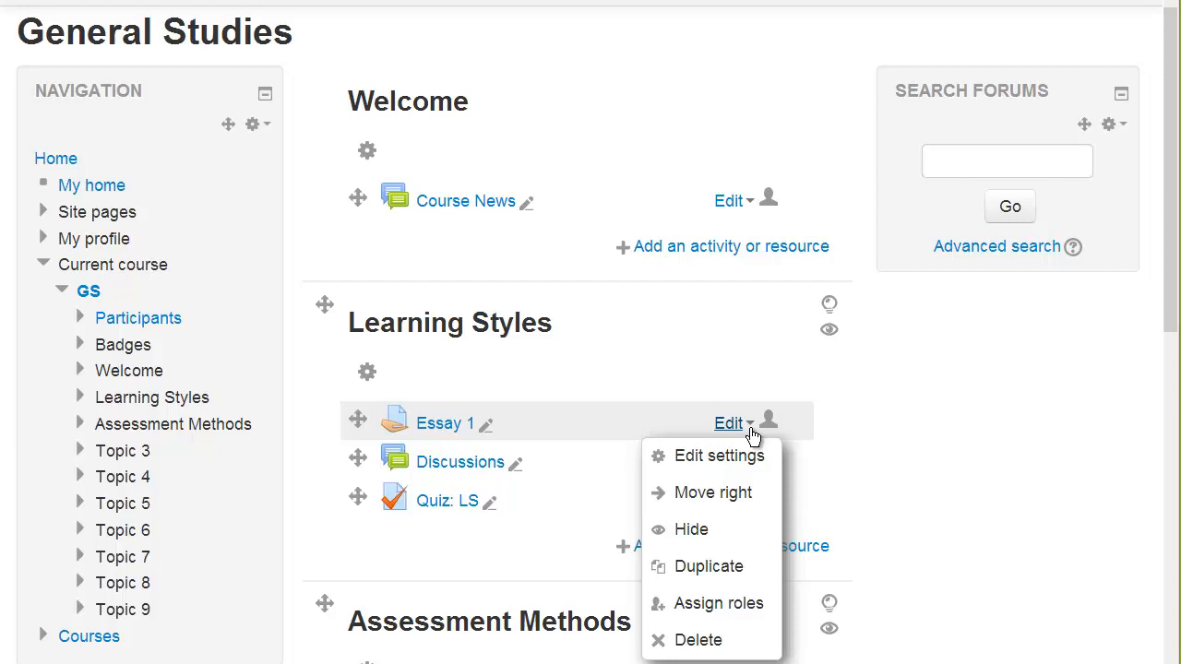
{"action": "mouse_move", "coordinate": [717, 603]}
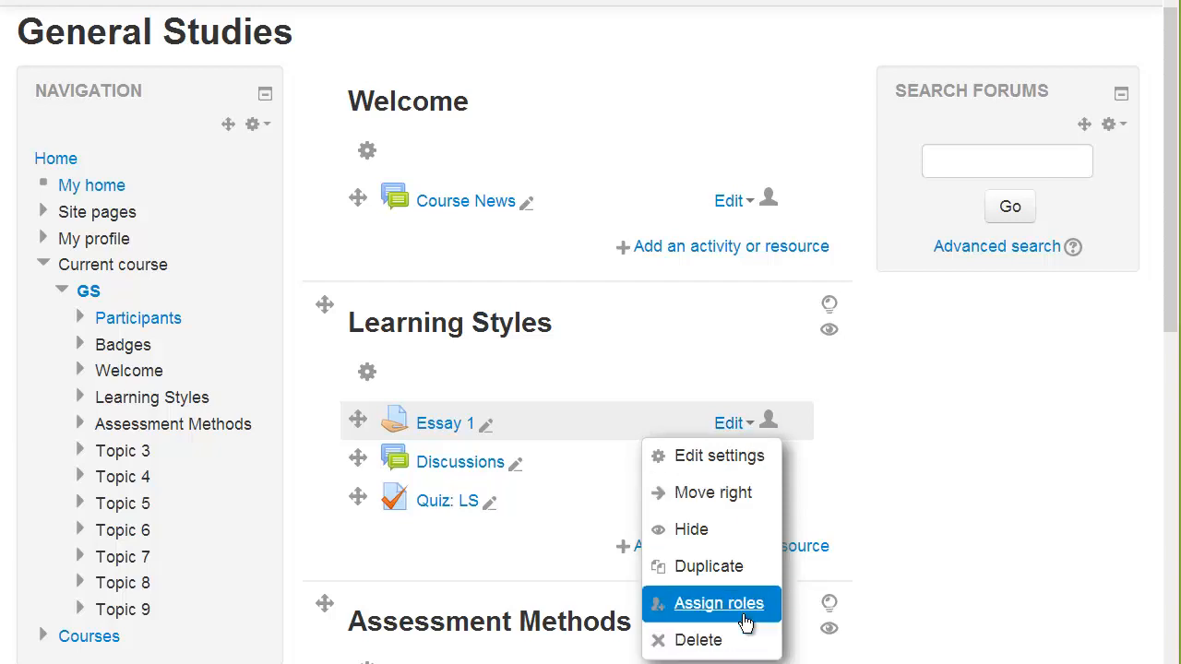
{"action": "mouse_move", "coordinate": [720, 591]}
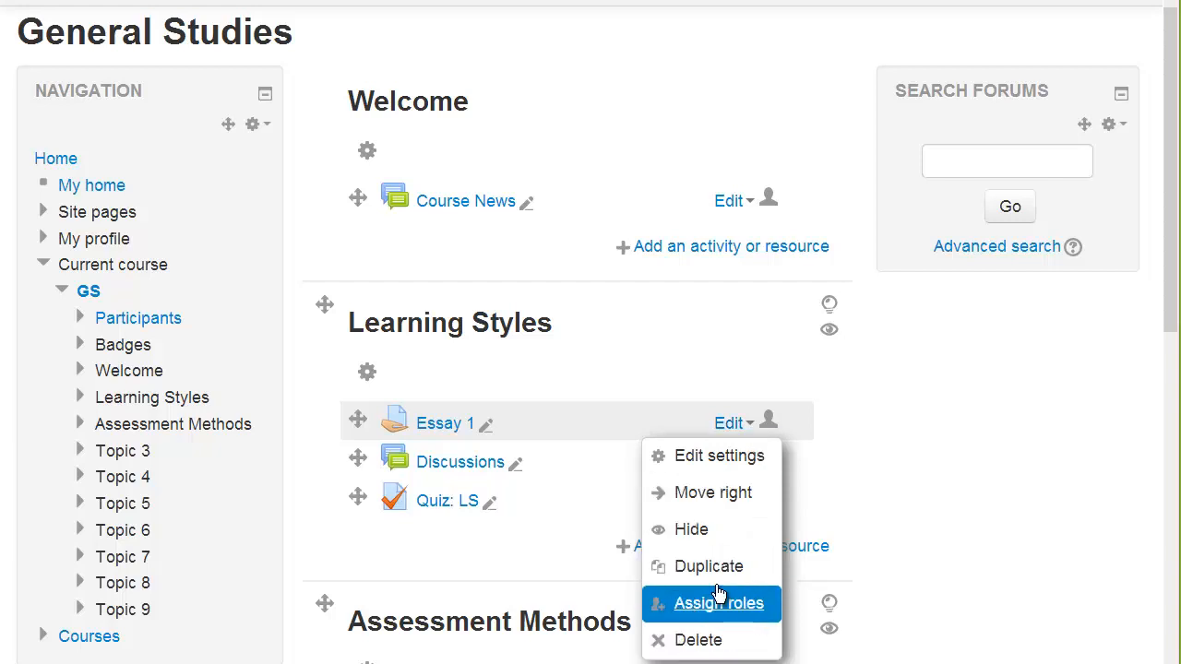
Step: Duplicate Essay 1 in Learning Styles, then show the Search forums block's actions menu
{"action": "left_click", "coordinate": [718, 603]}
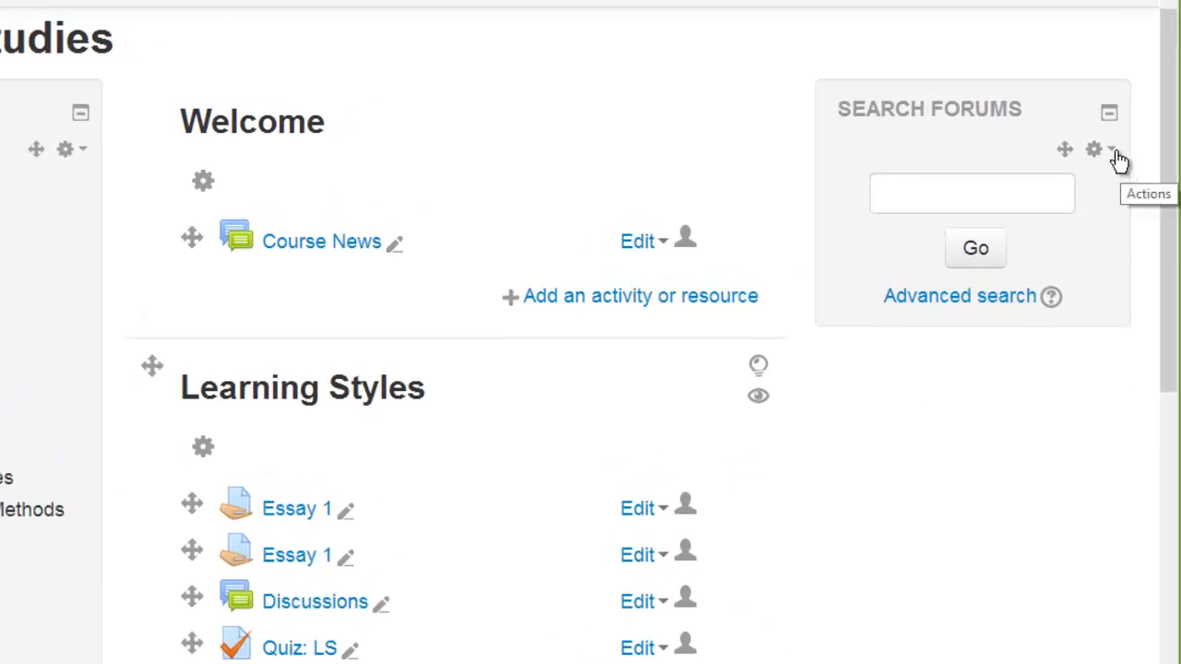
{"action": "left_click", "coordinate": [1099, 149]}
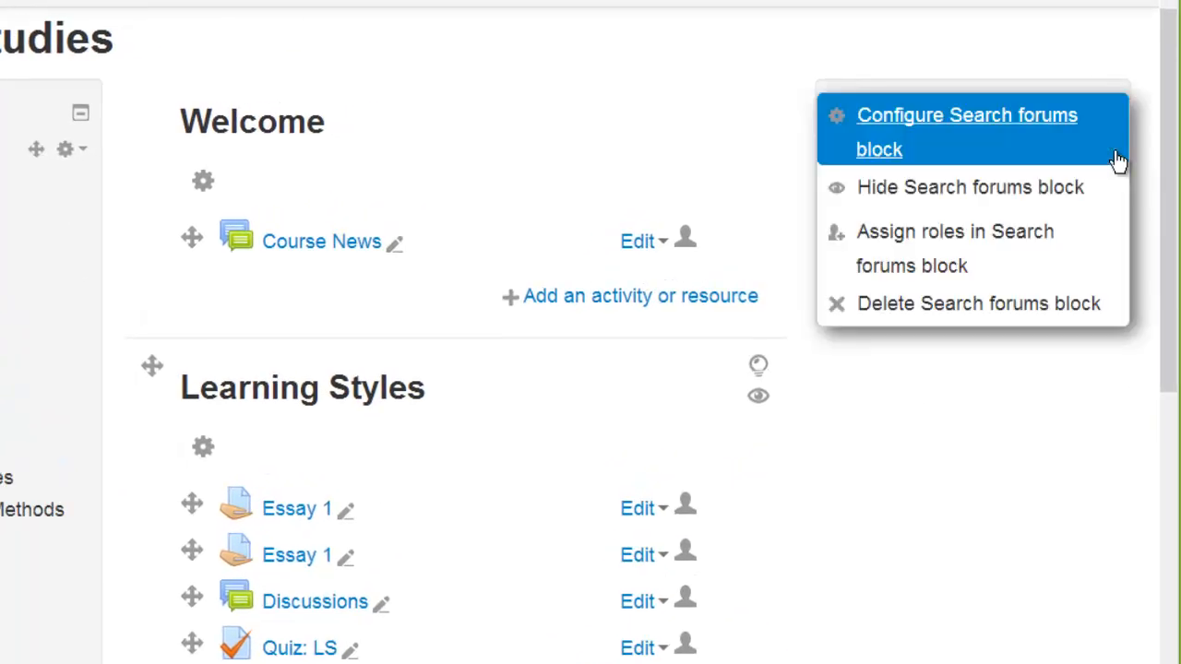